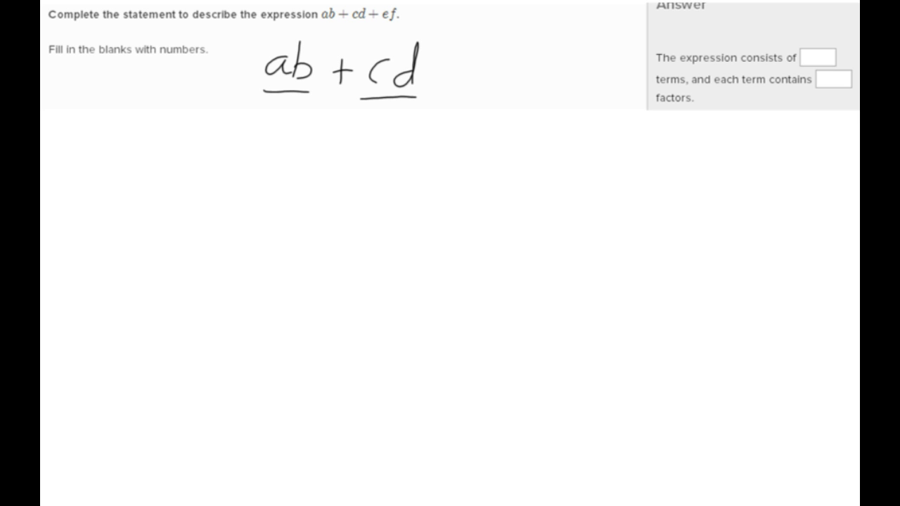
Write '+ ef' underlined, then draw upward arrows under both plus signs.
{"action": "left_click_drag", "start_coordinate": [443, 78], "coordinate": [492, 78]}
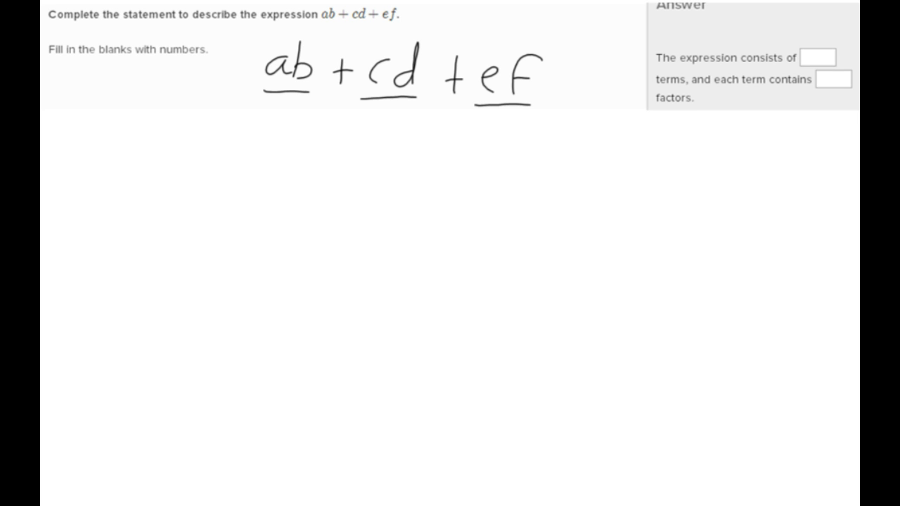
{"action": "left_click_drag", "start_coordinate": [337, 186], "coordinate": [339, 105]}
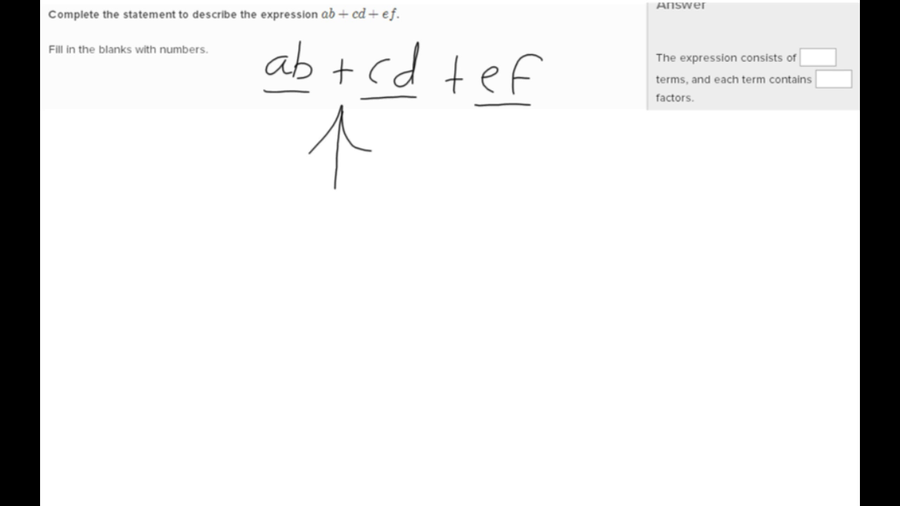
{"action": "left_click_drag", "start_coordinate": [450, 106], "coordinate": [485, 158]}
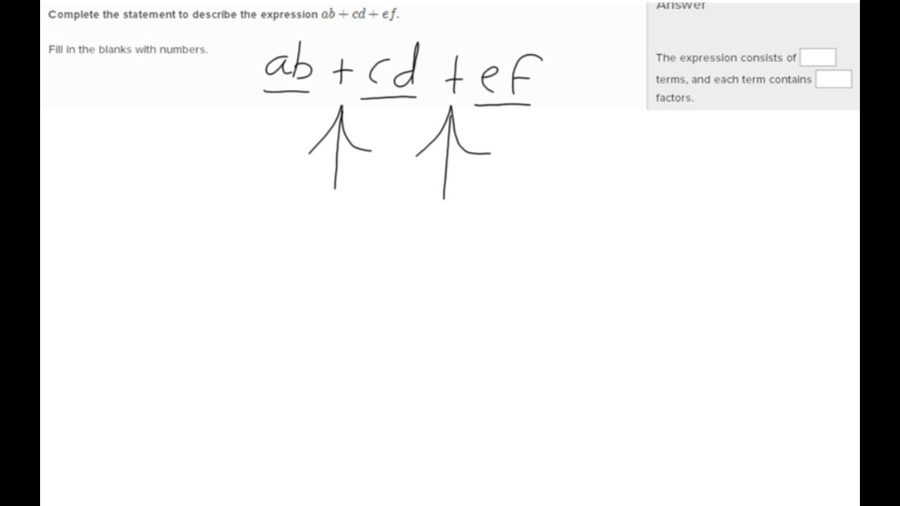
Write 3 in the terms blank, parenthesize c, d, e and f, and enter 2.
{"action": "type", "text": "3"}
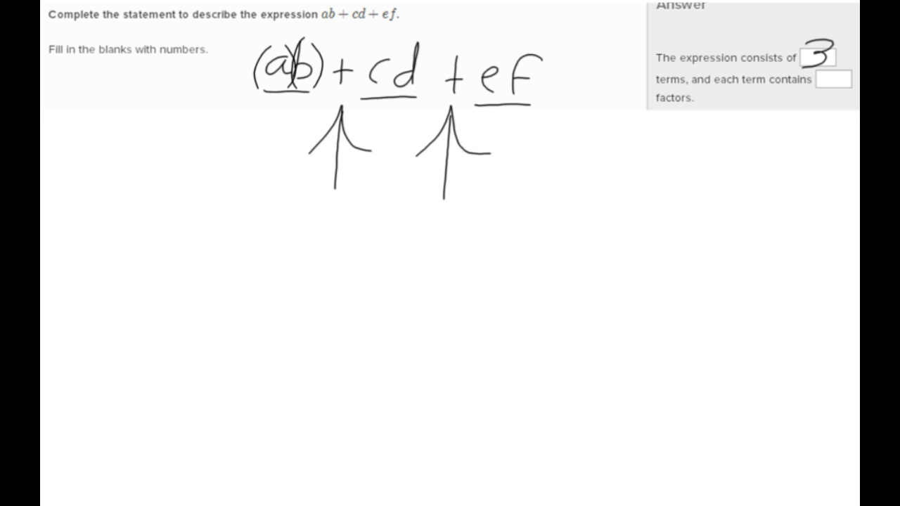
{"action": "left_click_drag", "start_coordinate": [360, 49], "coordinate": [362, 84]}
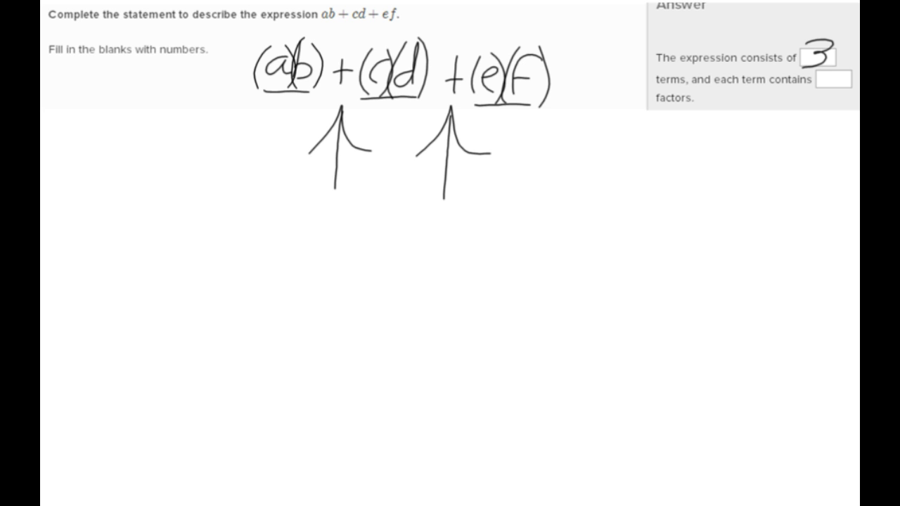
{"action": "type", "text": "2"}
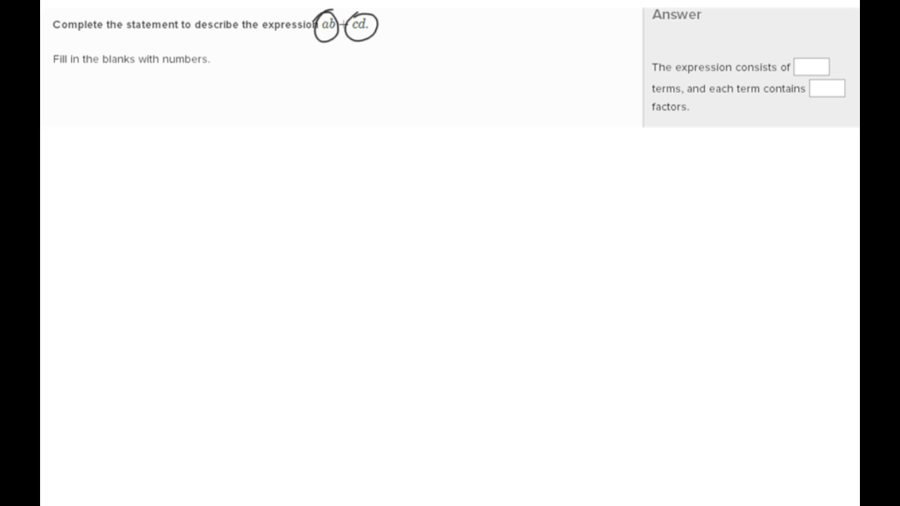
Write 2 in the terms blank and handwrite (c)(d) as the second term's factors.
{"action": "type", "text": "2"}
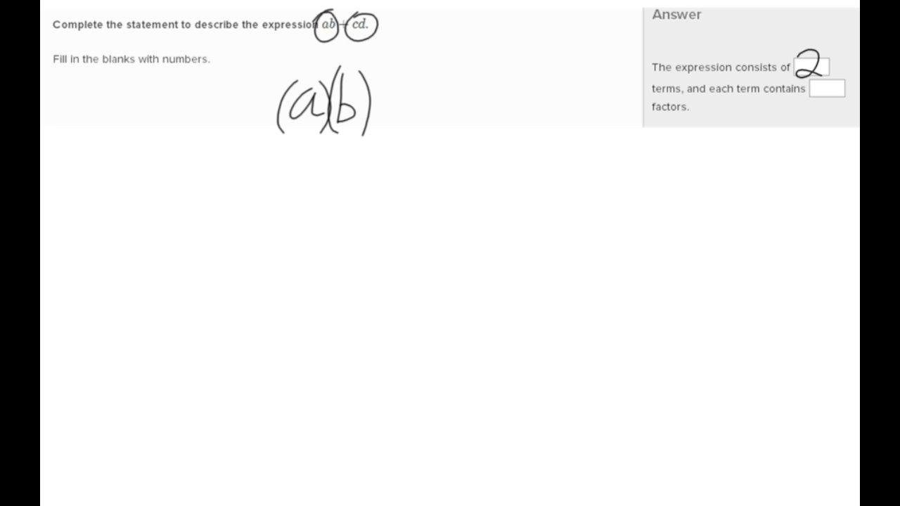
{"action": "left_click_drag", "start_coordinate": [429, 78], "coordinate": [535, 133]}
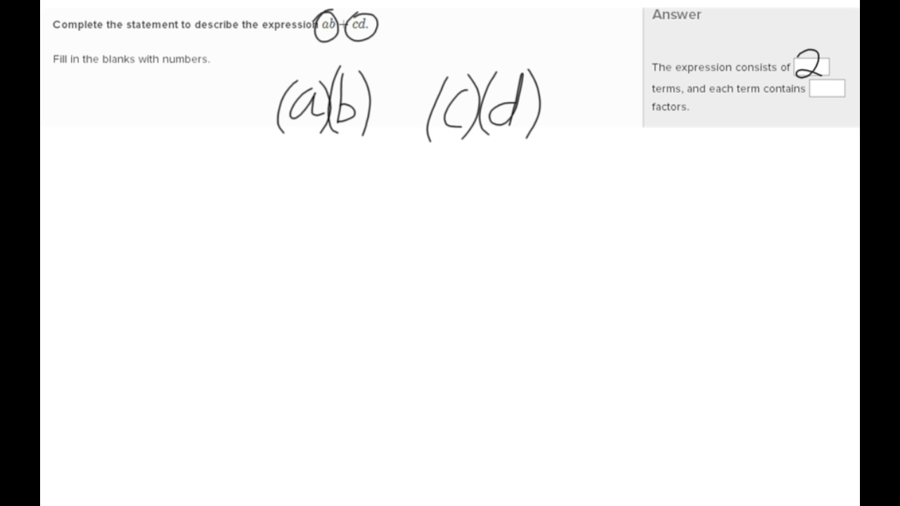